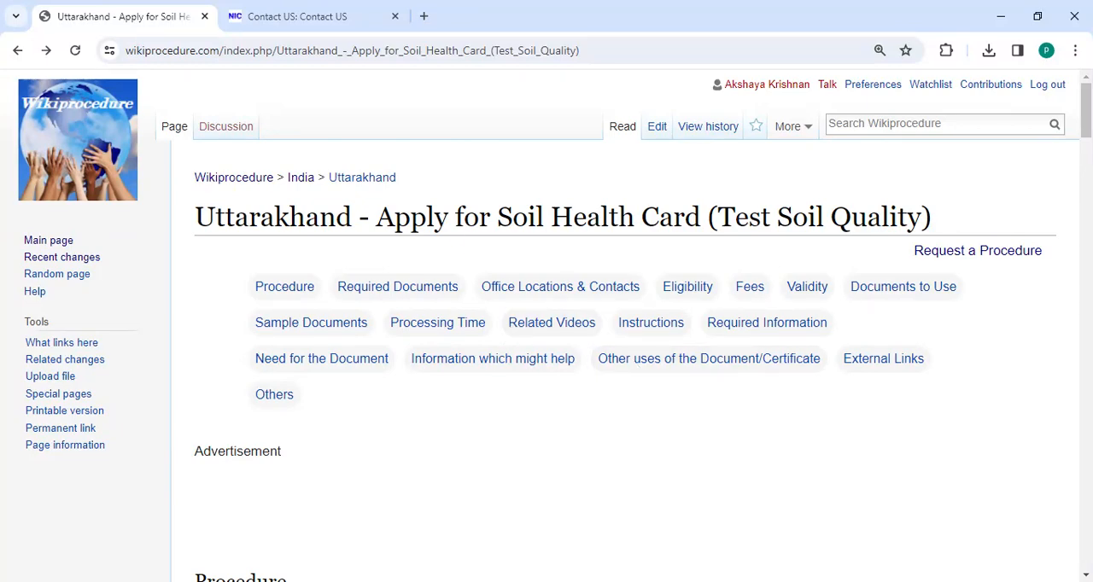
{"action": "mouse_move", "coordinate": [643, 260]}
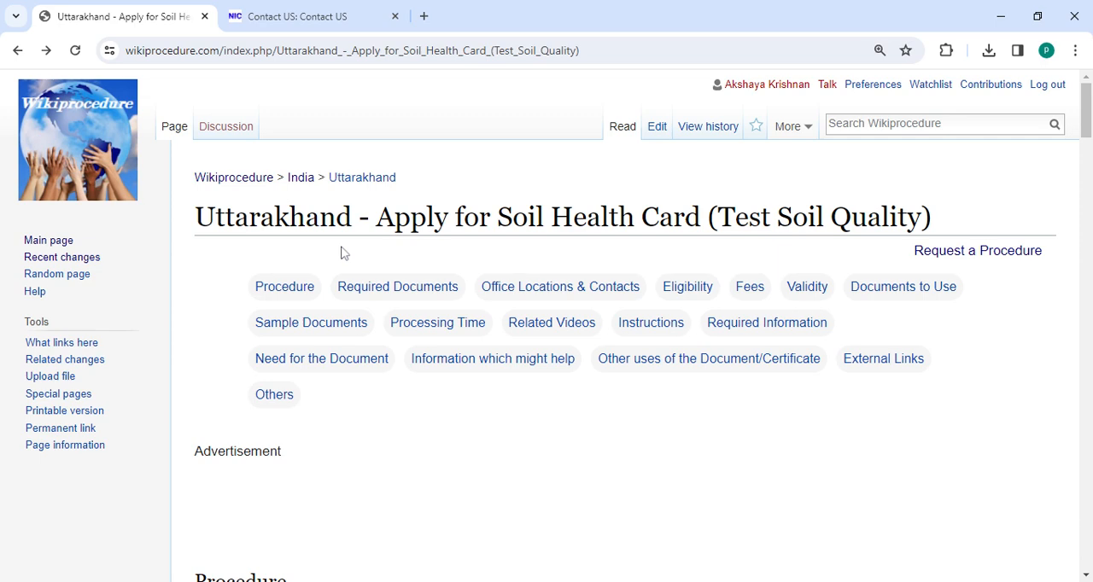
Scroll to the Procedure section's eleven Apply In-Person steps and their contact-detail links
{"action": "left_click", "coordinate": [352, 50]}
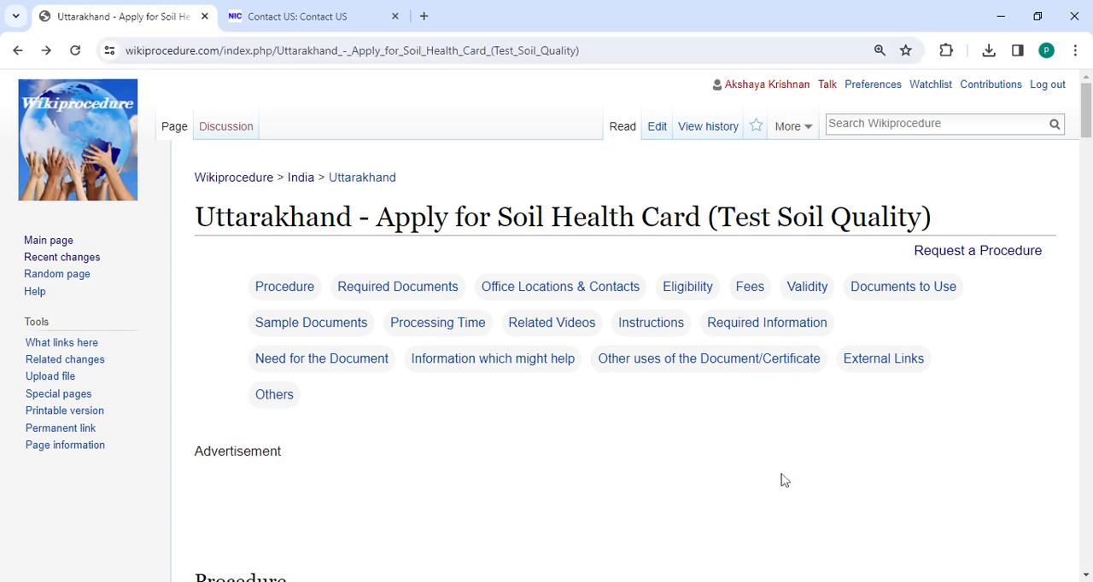
{"action": "scroll", "scroll_direction": "down", "scroll_amount": 3}
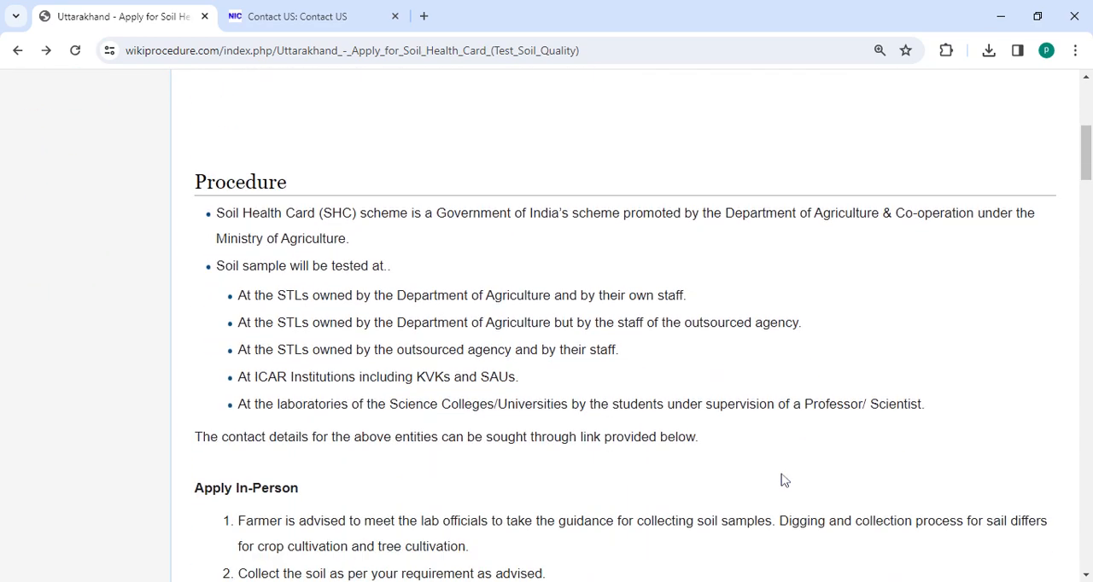
{"action": "scroll", "scroll_direction": "down", "scroll_amount": 3}
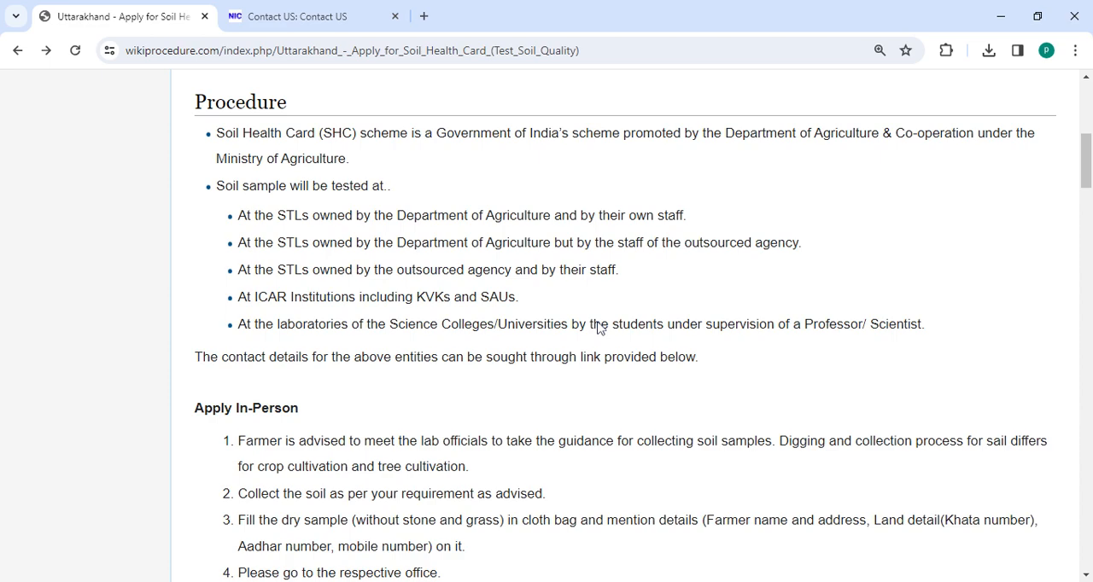
{"action": "mouse_move", "coordinate": [779, 153]}
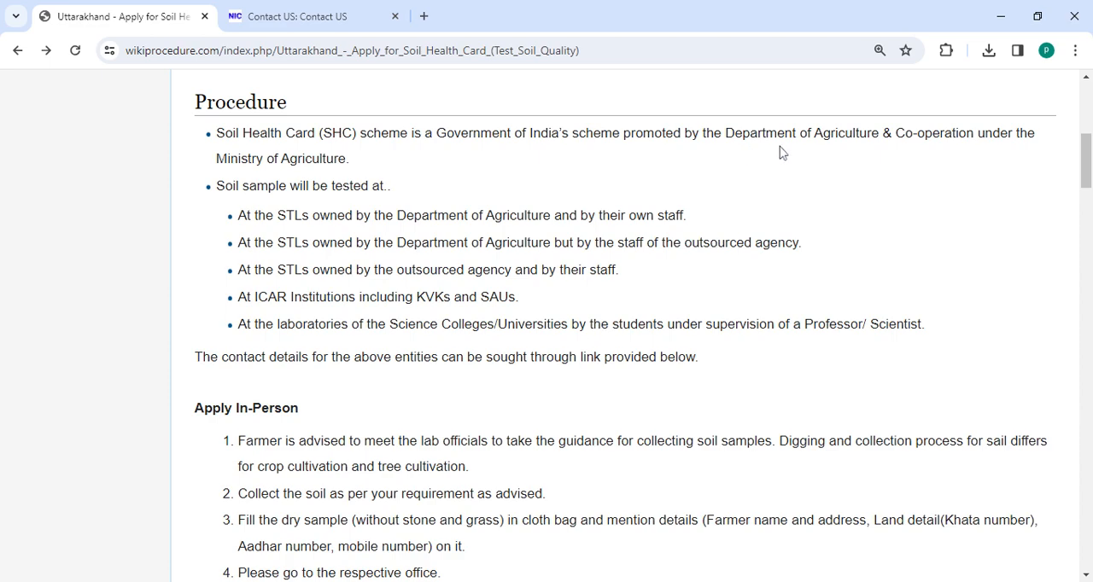
{"action": "scroll", "scroll_direction": "down", "scroll_amount": 3}
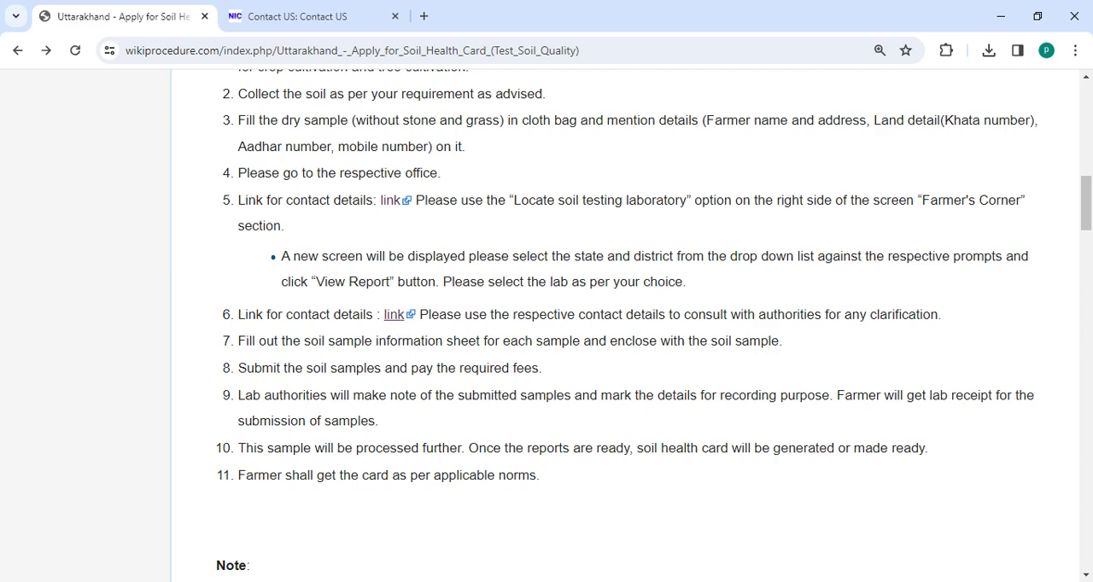
Switch to the Uttarakhand Agriculture Department 'Contact US' tab with the Directorate's address
{"action": "left_click", "coordinate": [295, 15]}
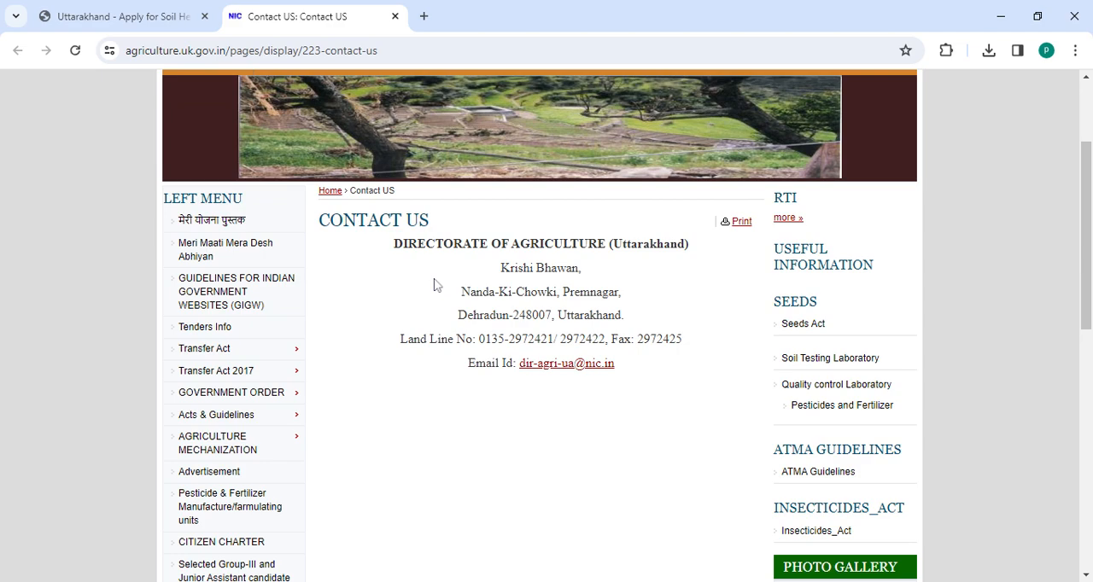
{"action": "mouse_move", "coordinate": [624, 353]}
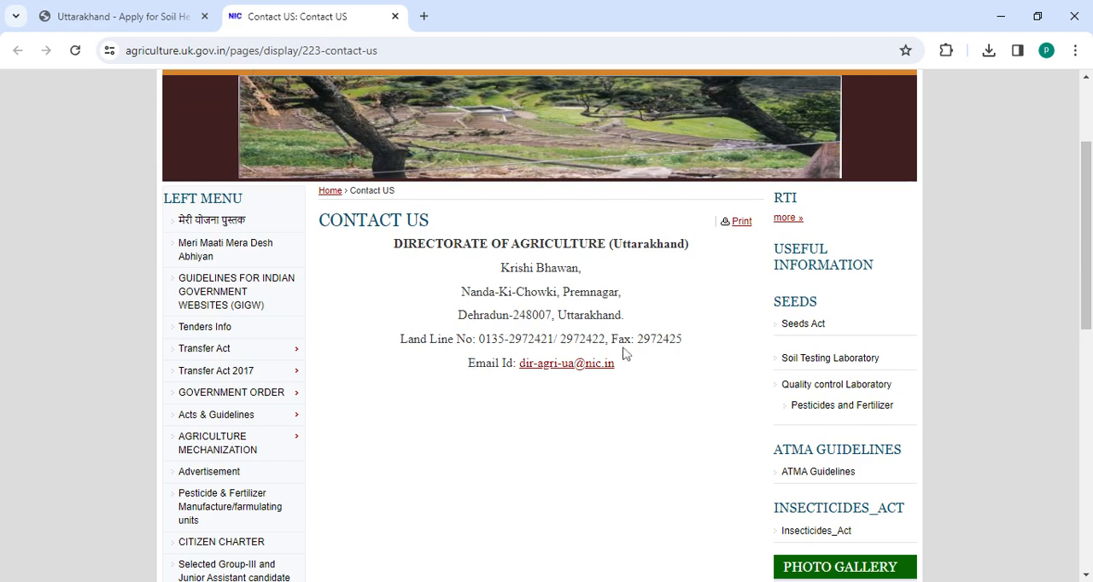
Switch back to the Wikiprocedure Soil Health Card tab showing the Apply In-Person steps
{"action": "left_click", "coordinate": [111, 16]}
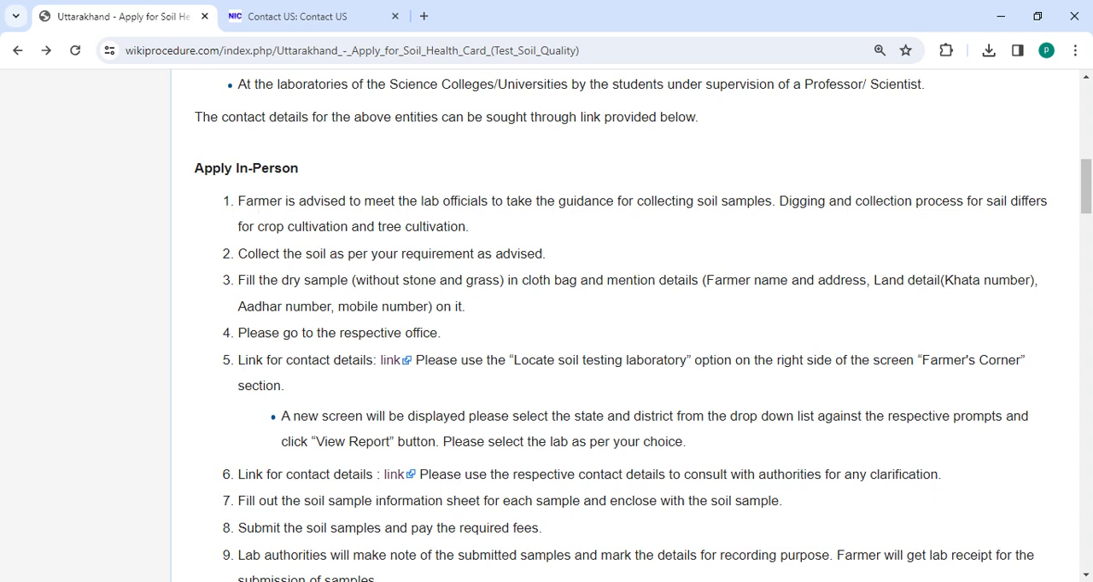
{"action": "mouse_move", "coordinate": [531, 223]}
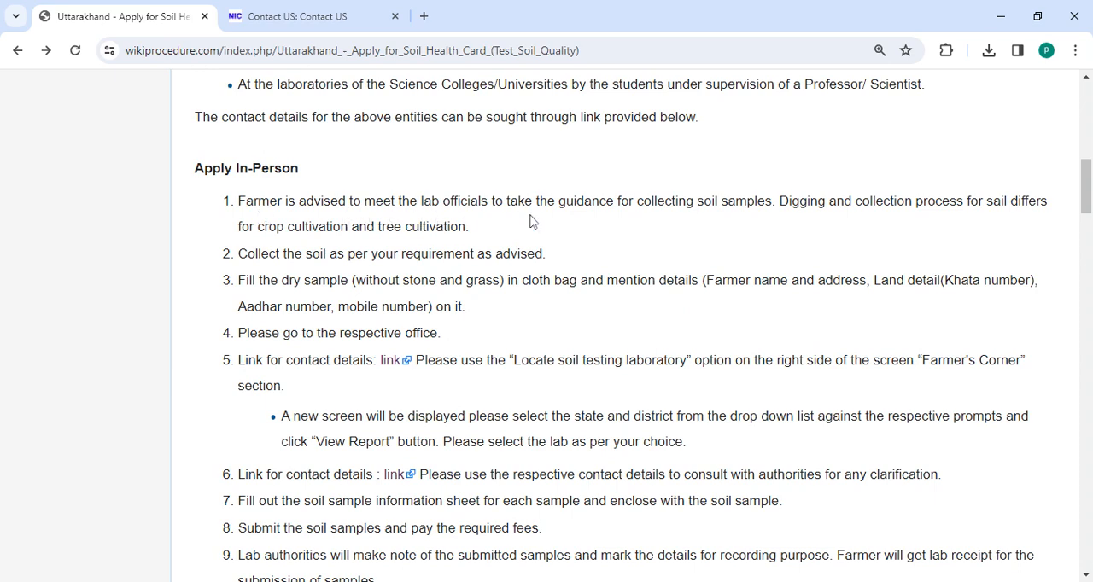
{"action": "mouse_move", "coordinate": [583, 227]}
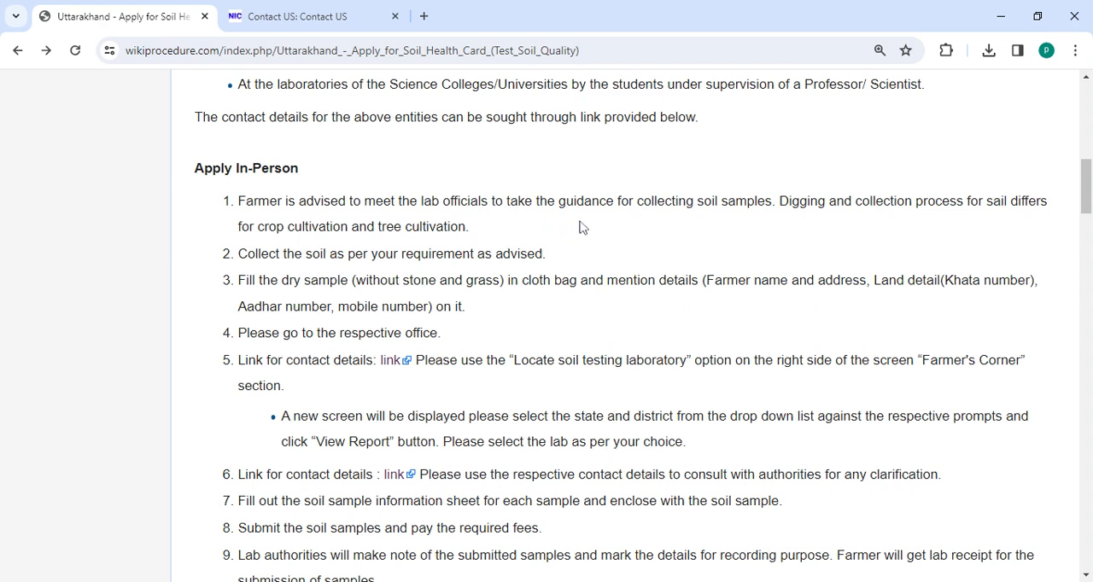
{"action": "mouse_move", "coordinate": [758, 241]}
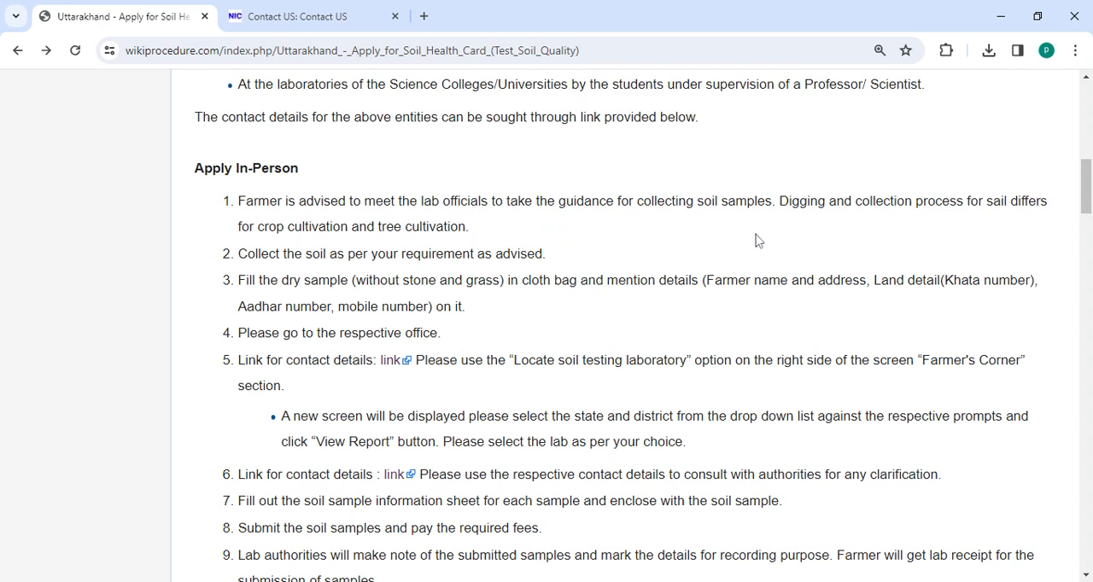
{"action": "mouse_move", "coordinate": [887, 231]}
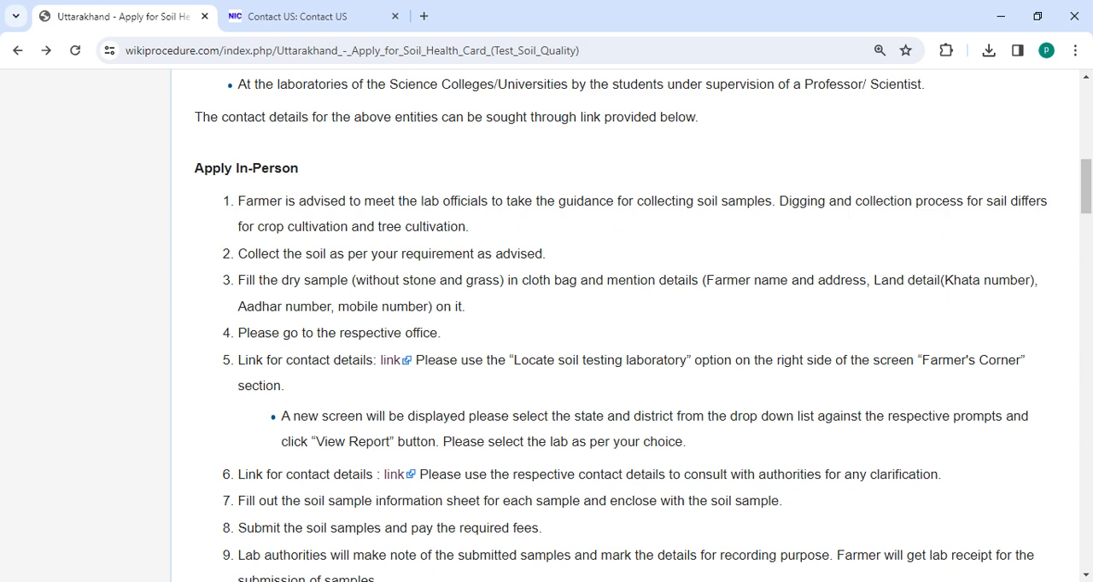
{"action": "mouse_move", "coordinate": [504, 240]}
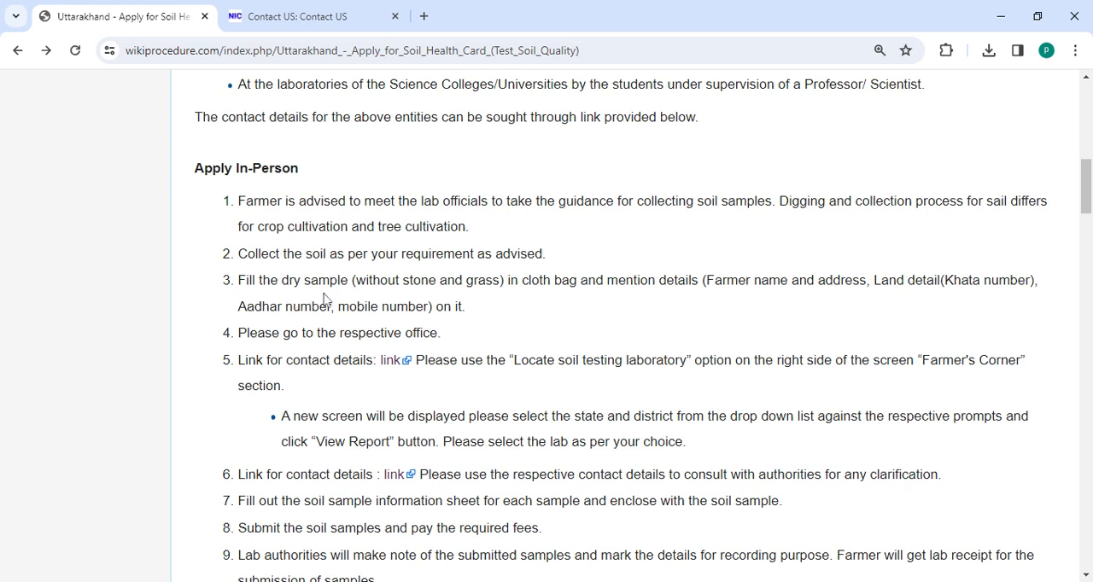
{"action": "mouse_move", "coordinate": [419, 301]}
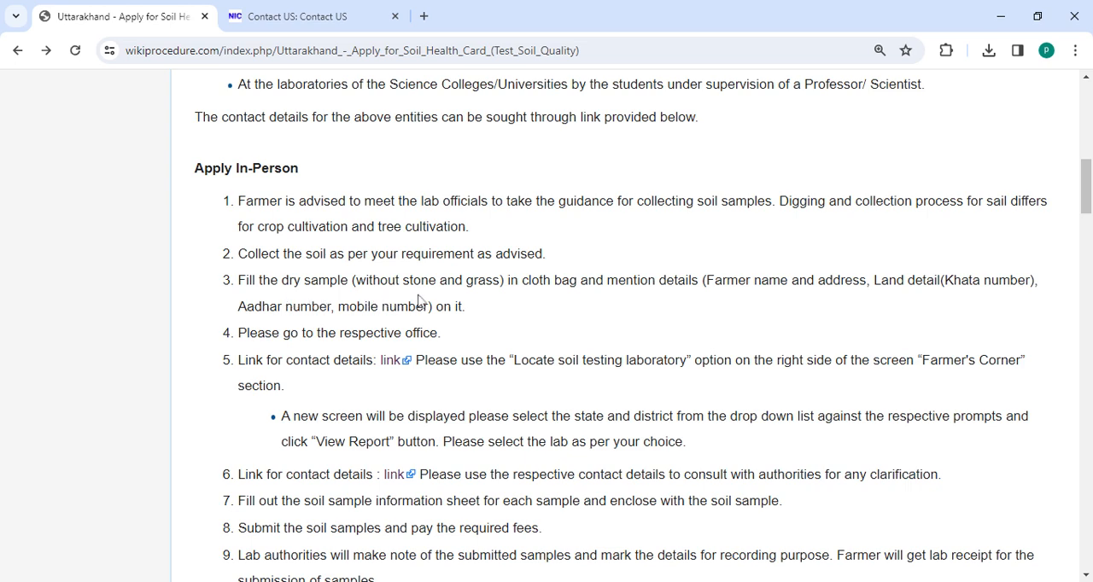
{"action": "mouse_move", "coordinate": [444, 297]}
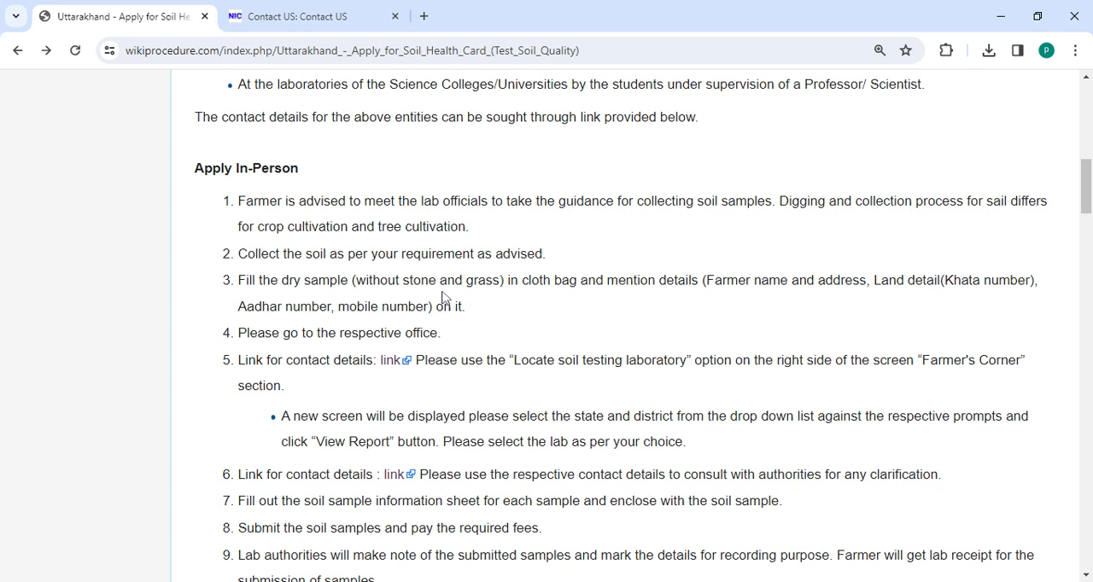
{"action": "mouse_move", "coordinate": [547, 302]}
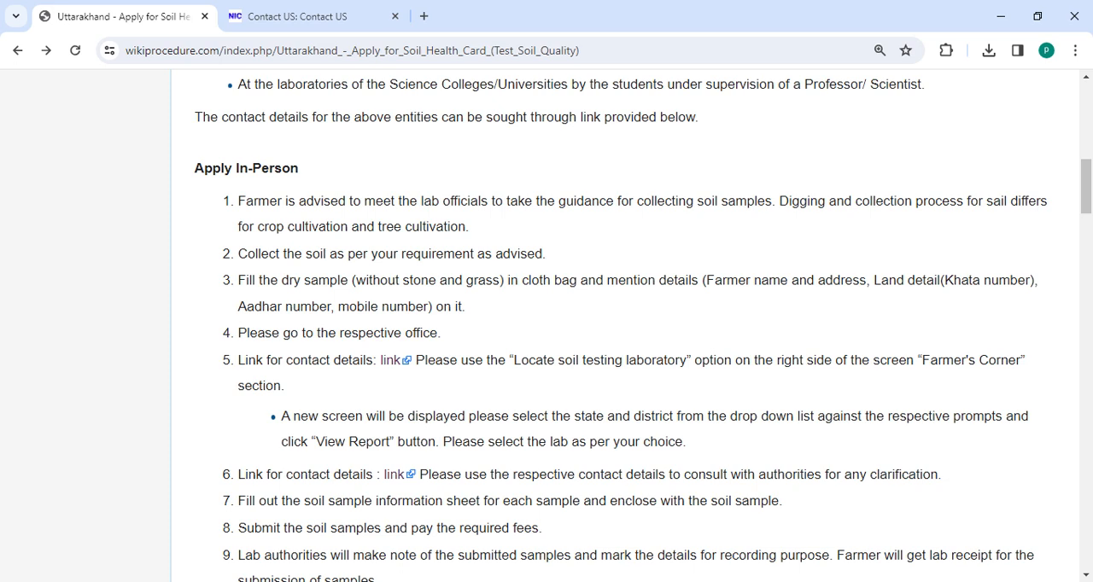
{"action": "mouse_move", "coordinate": [954, 306]}
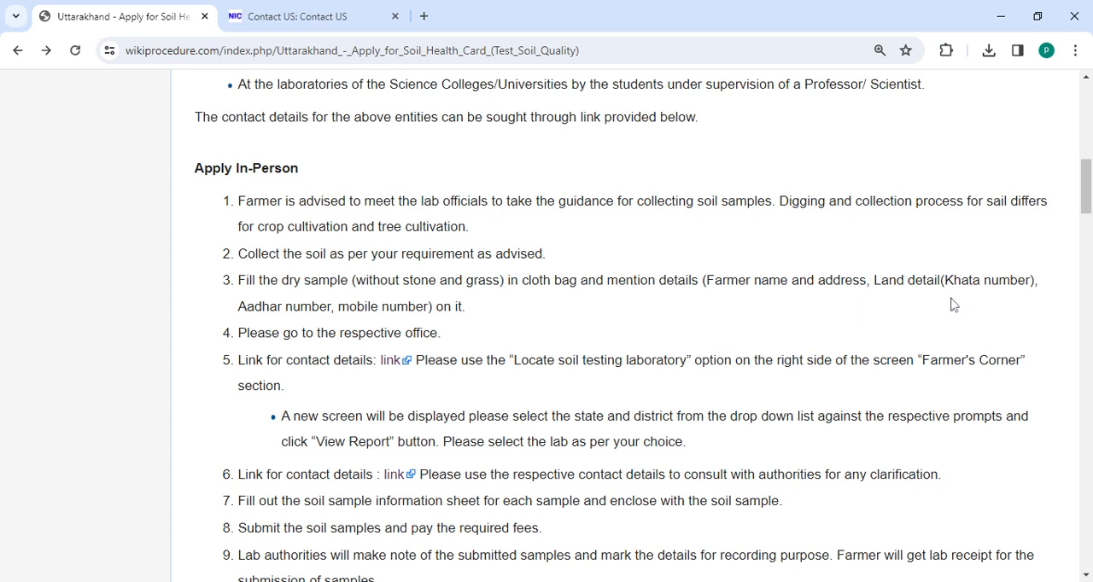
{"action": "mouse_move", "coordinate": [340, 328]}
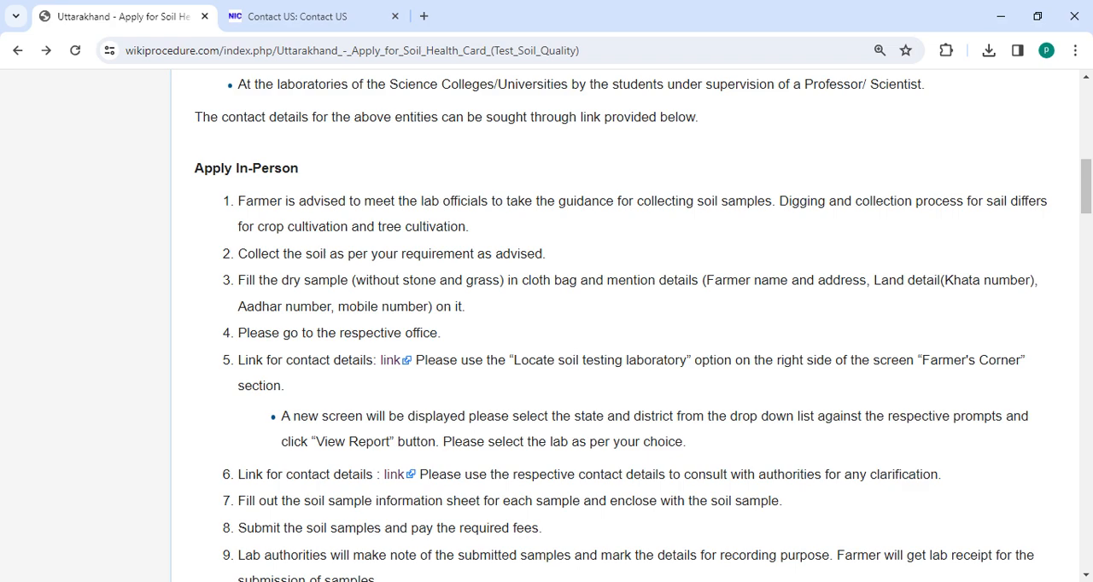
{"action": "scroll", "scroll_direction": "down", "scroll_amount": 3}
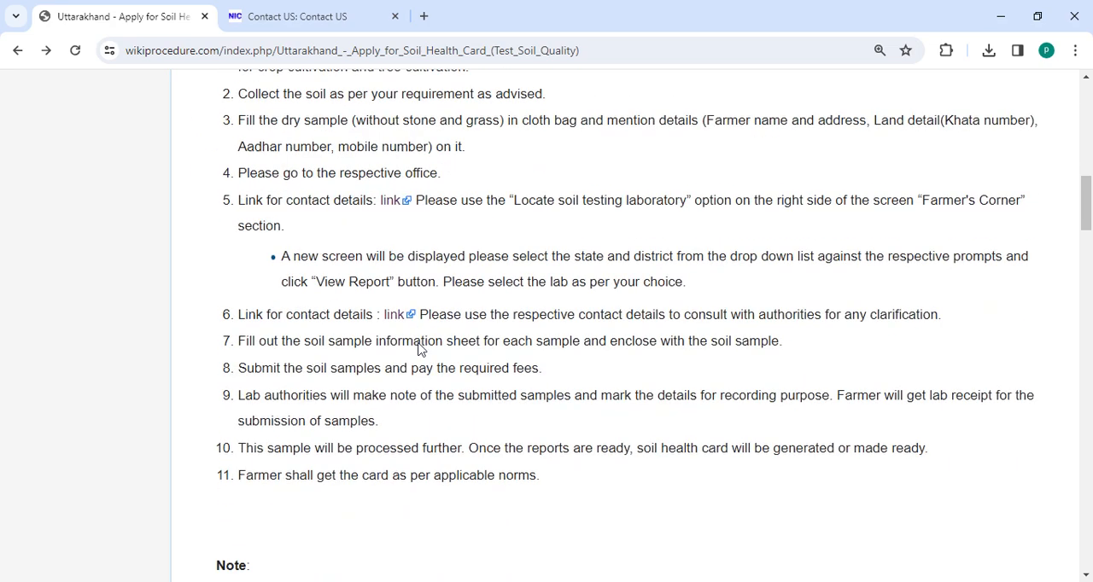
{"action": "scroll", "scroll_direction": "down", "scroll_amount": 3}
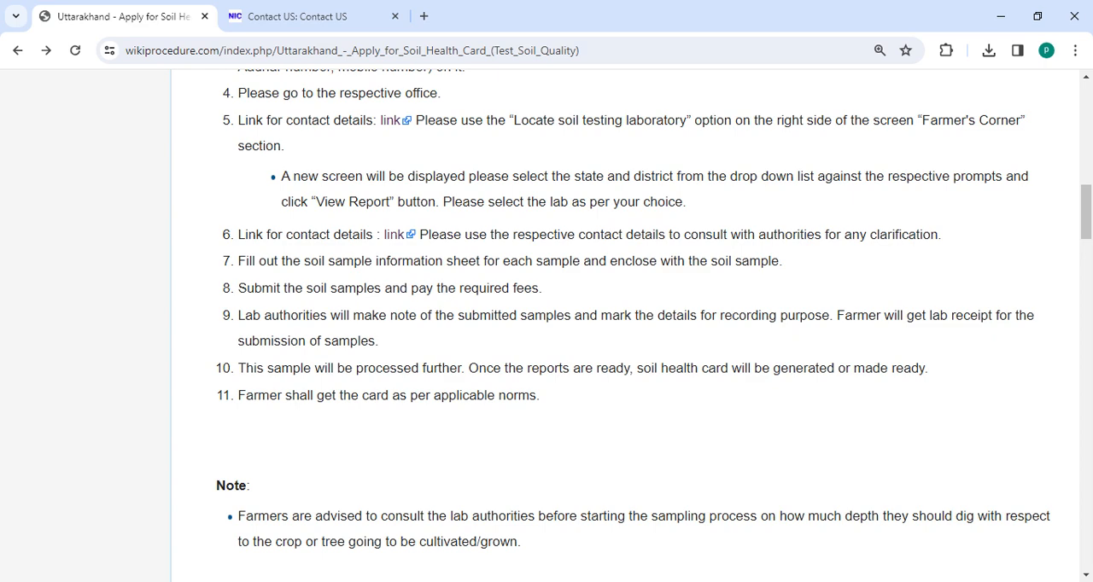
{"action": "mouse_move", "coordinate": [607, 295]}
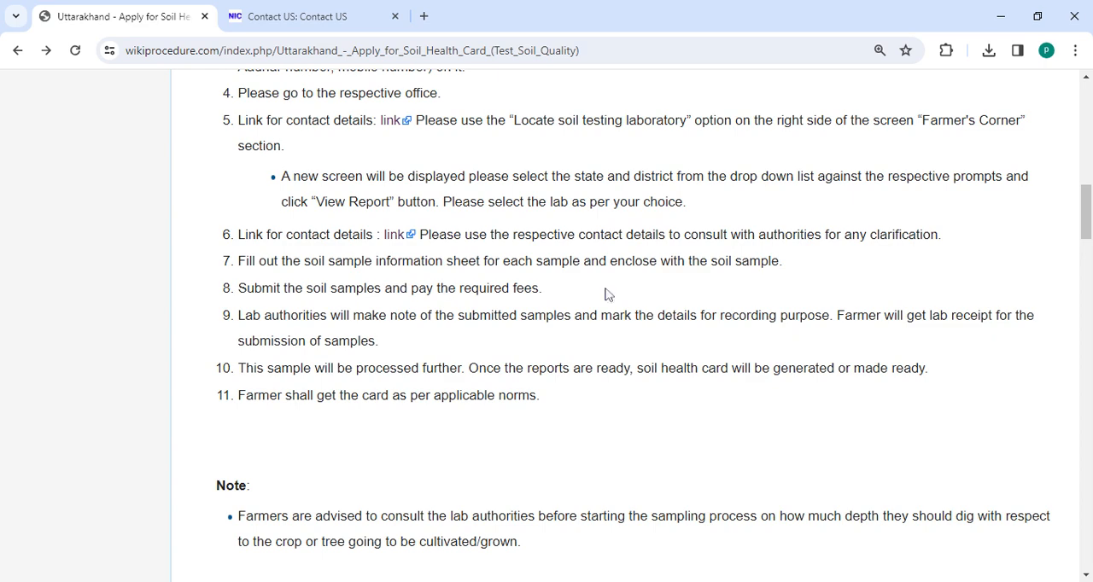
{"action": "mouse_move", "coordinate": [608, 295]}
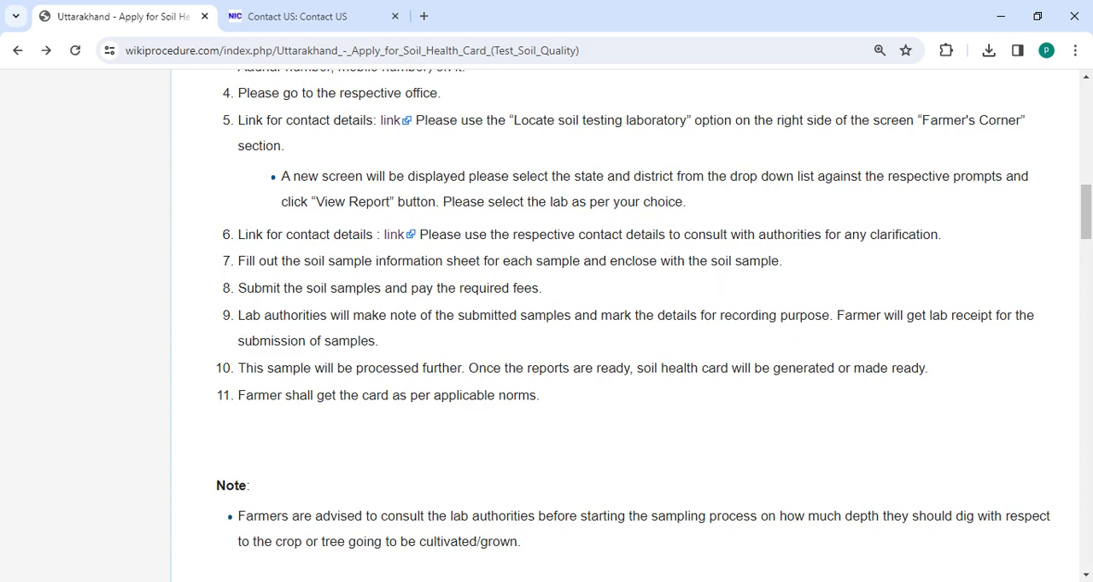
{"action": "mouse_move", "coordinate": [343, 309]}
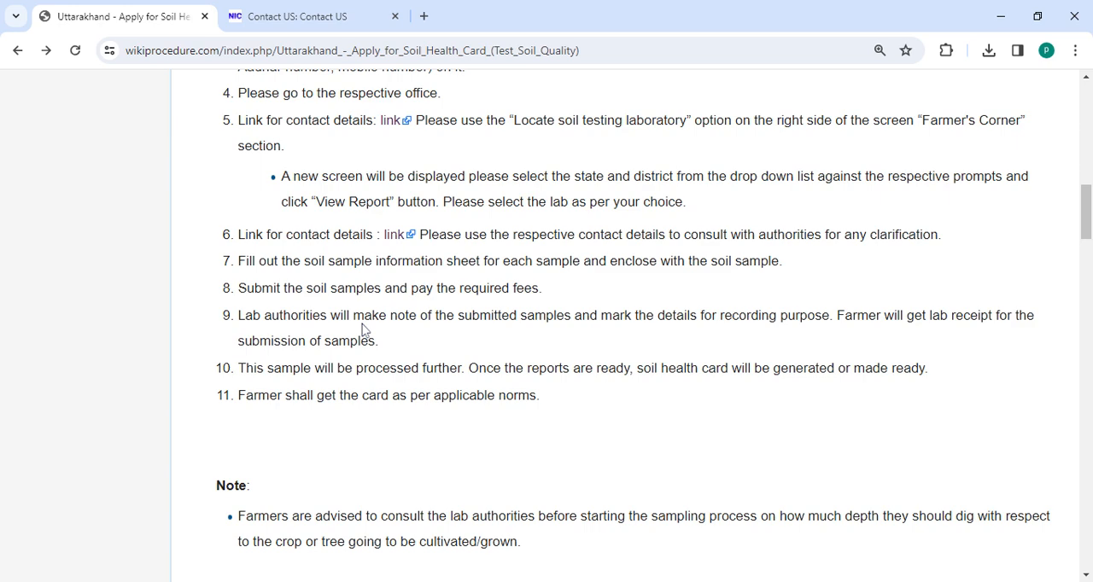
{"action": "mouse_move", "coordinate": [551, 336]}
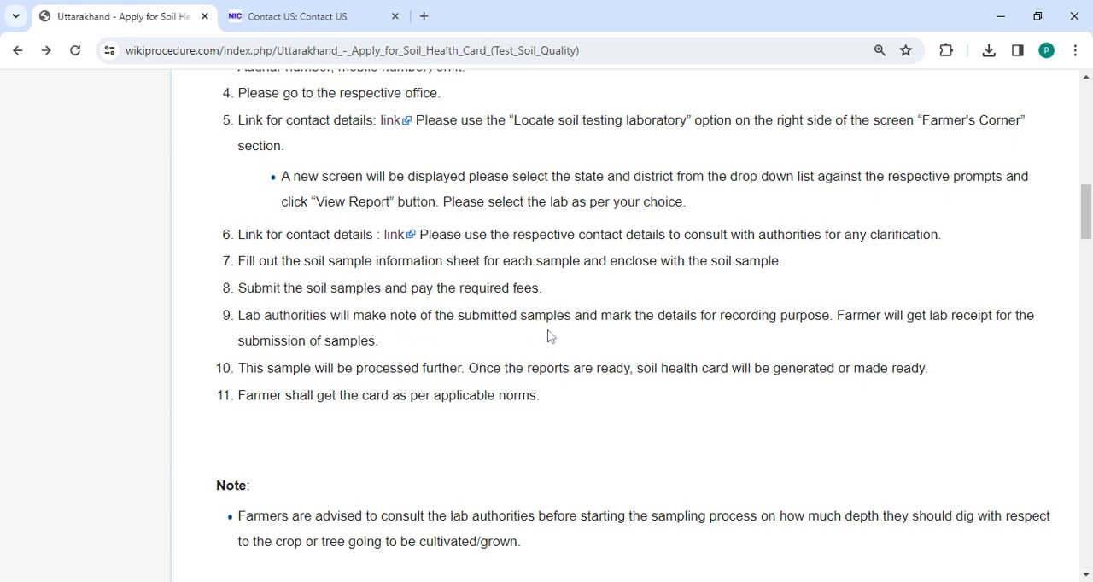
{"action": "mouse_move", "coordinate": [675, 333]}
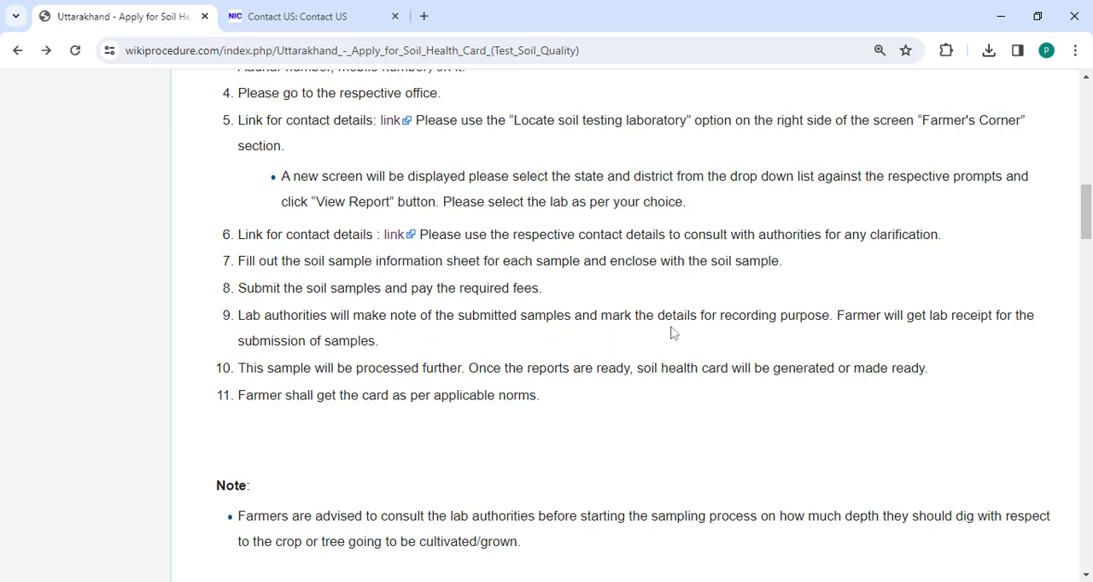
{"action": "mouse_move", "coordinate": [885, 343]}
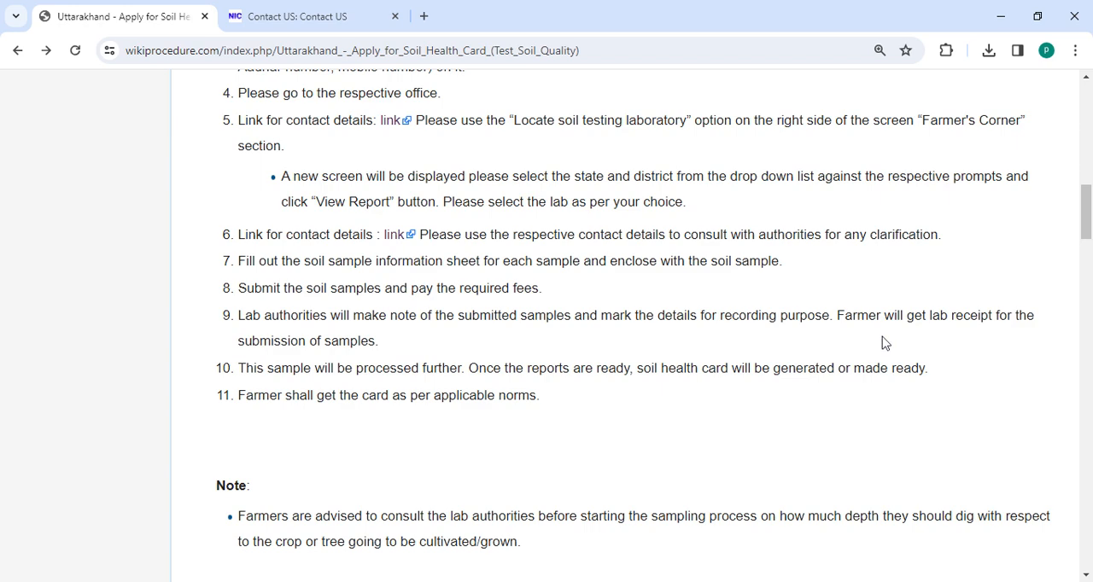
{"action": "mouse_move", "coordinate": [430, 361]}
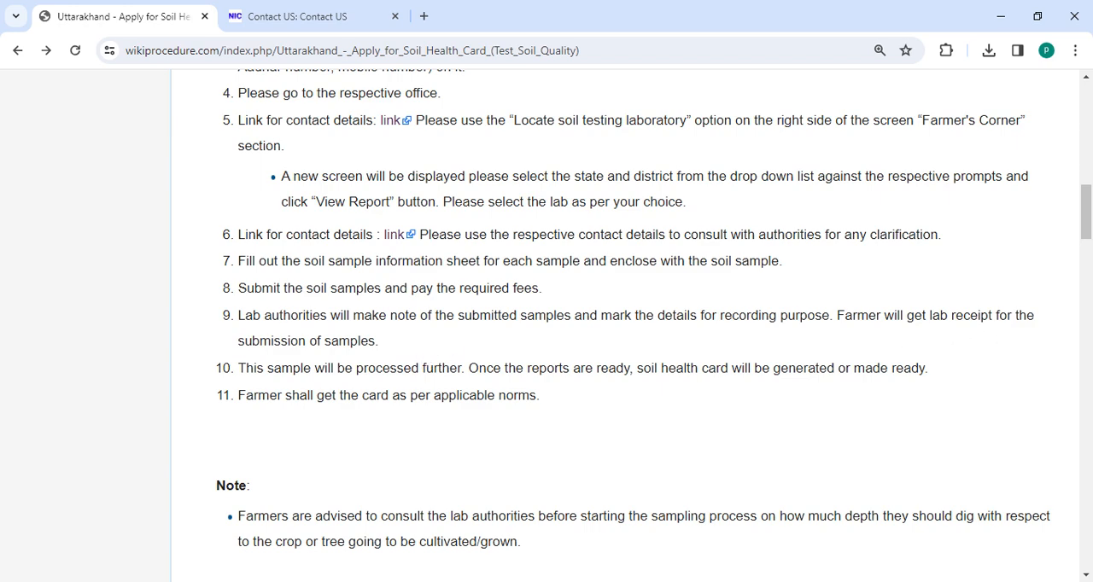
{"action": "mouse_move", "coordinate": [270, 392]}
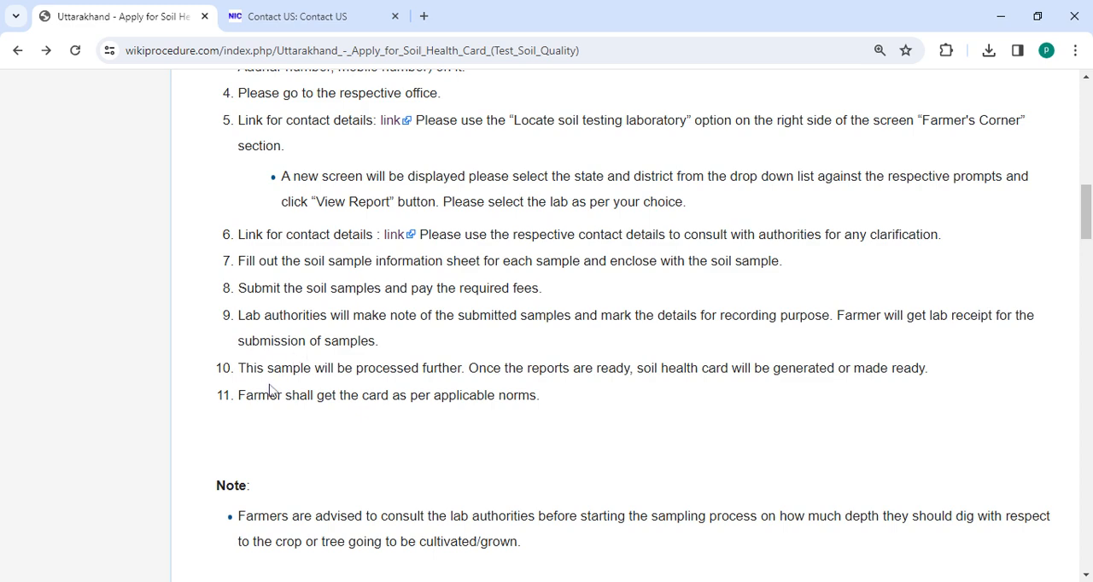
{"action": "mouse_move", "coordinate": [372, 385]}
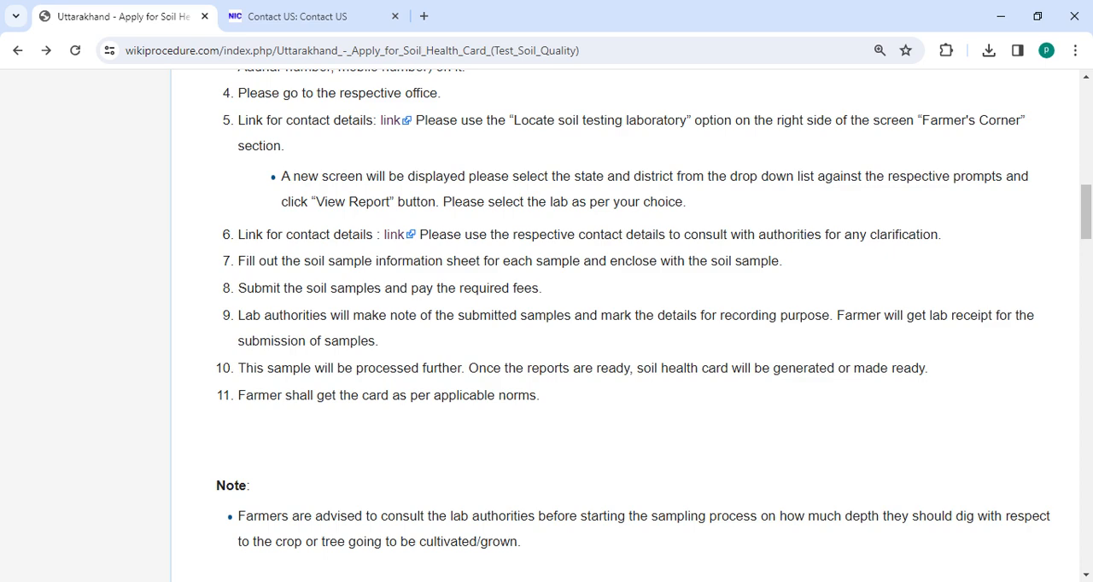
{"action": "mouse_move", "coordinate": [263, 413]}
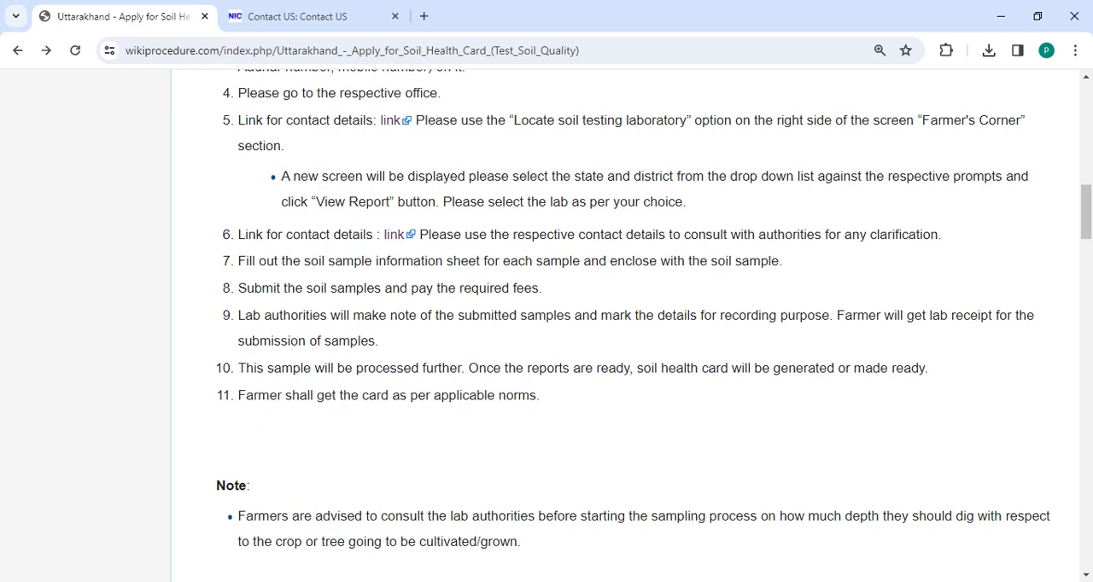
{"action": "mouse_move", "coordinate": [419, 416]}
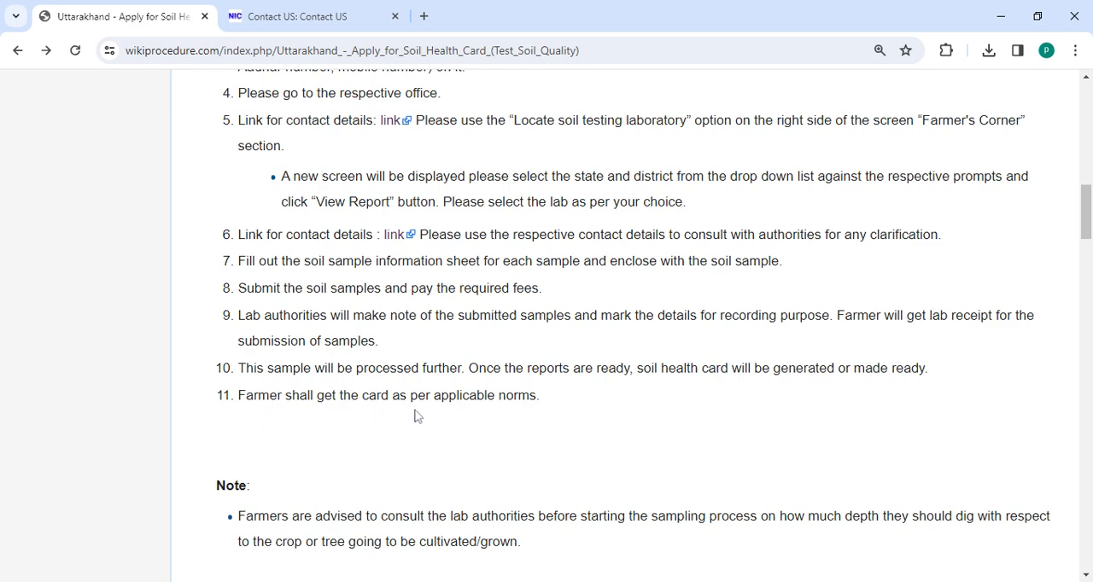
Scroll down to the Eligibility, Fees, Validity and Documents to Use sections
{"action": "scroll", "scroll_direction": "down", "scroll_amount": 3}
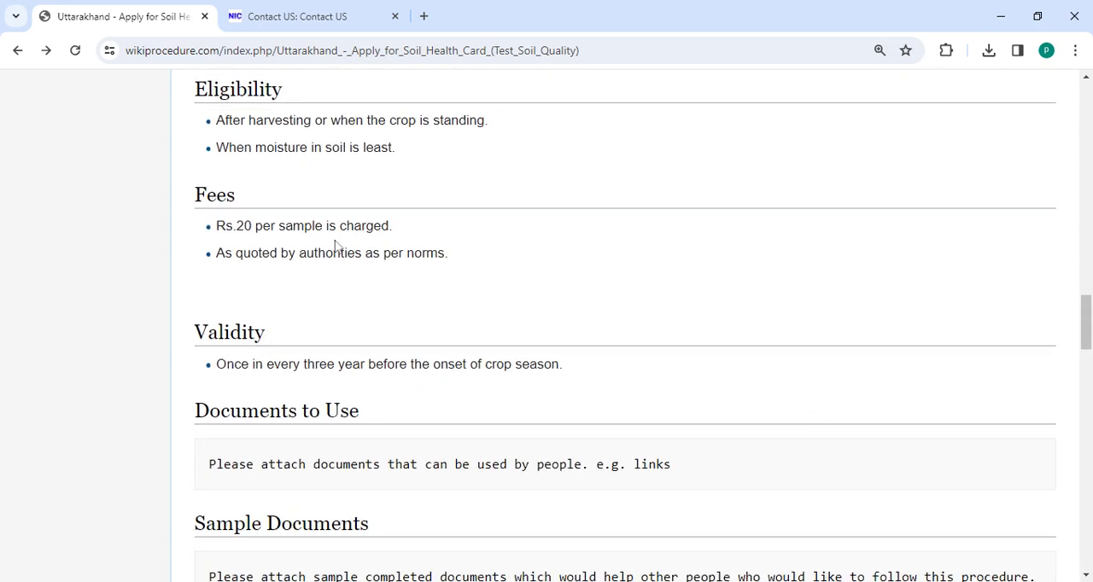
{"action": "mouse_move", "coordinate": [244, 243]}
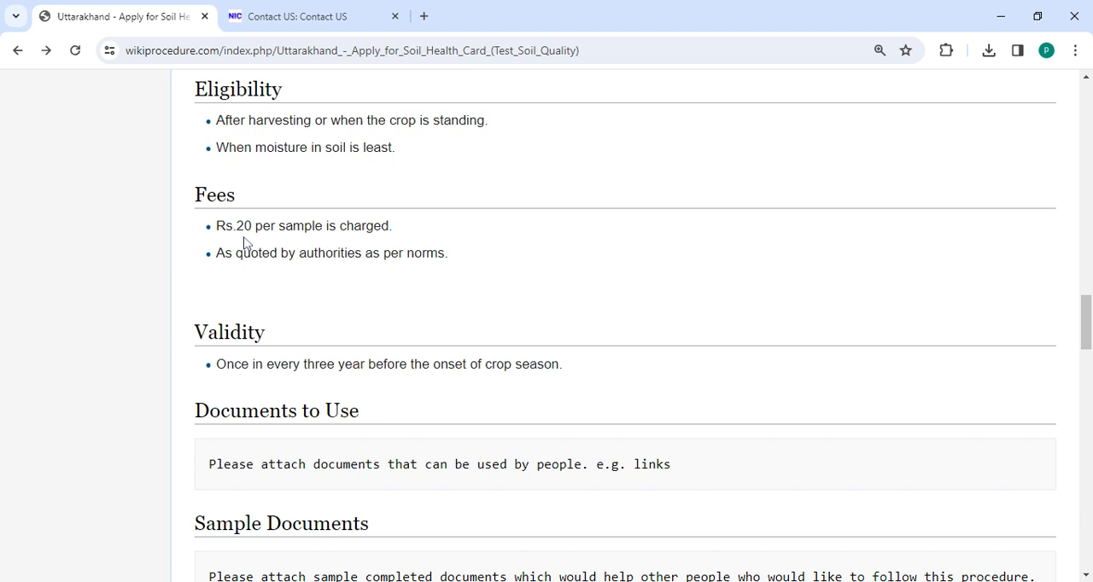
{"action": "mouse_move", "coordinate": [363, 243]}
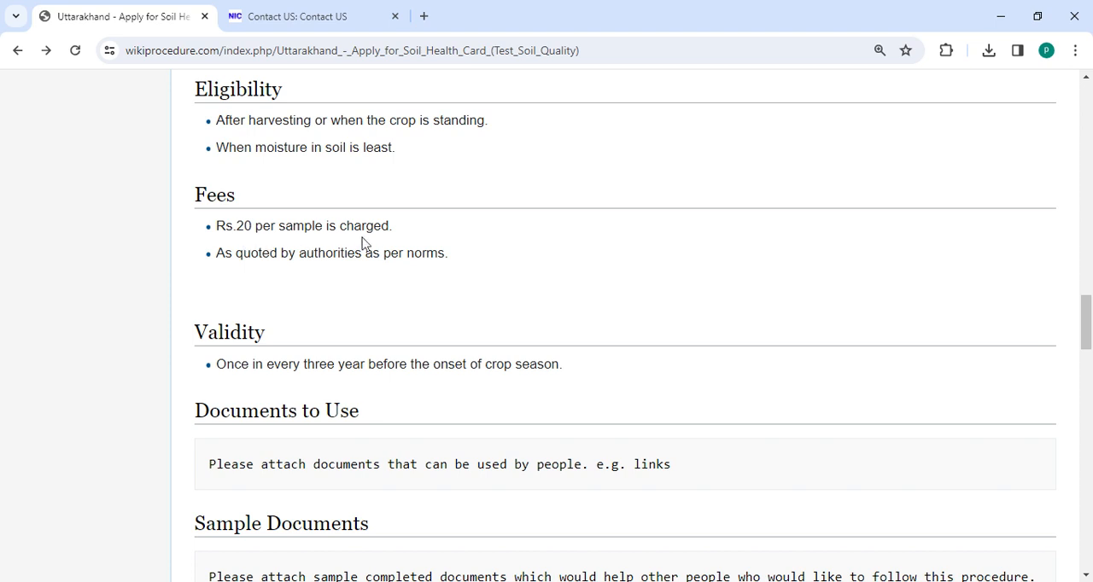
{"action": "mouse_move", "coordinate": [372, 288]}
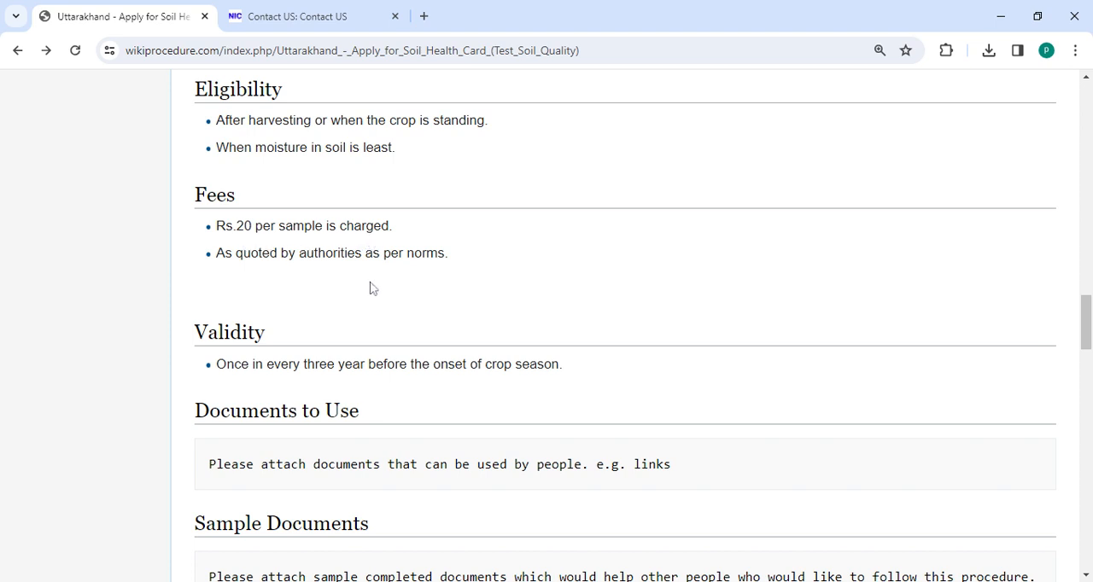
{"action": "mouse_move", "coordinate": [949, 371]}
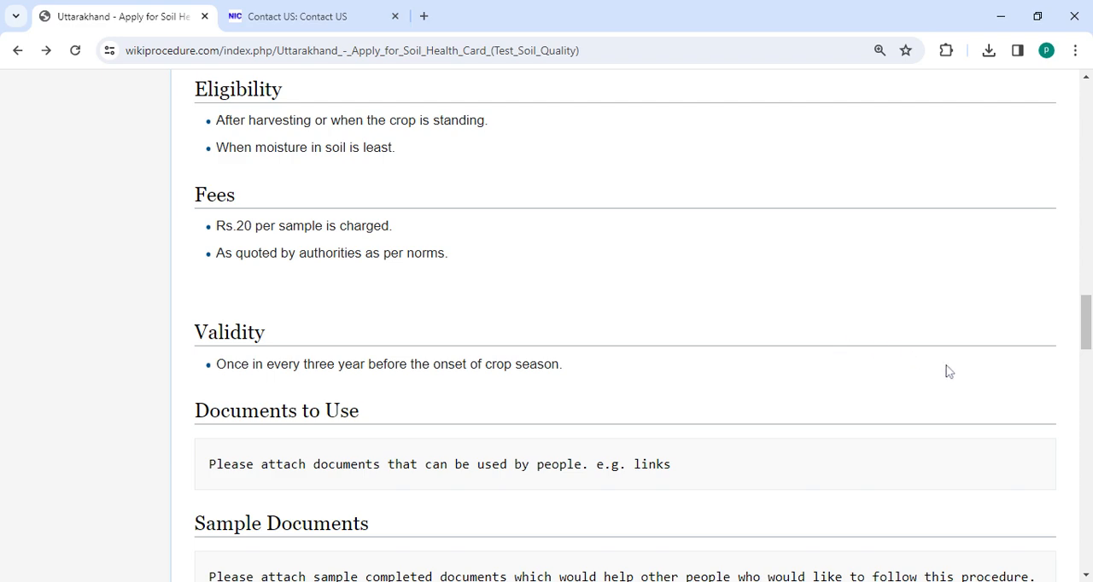
Scroll to Office Locations & Contacts showing the Director of Agriculture's address
{"action": "scroll", "scroll_direction": "down", "scroll_amount": 3}
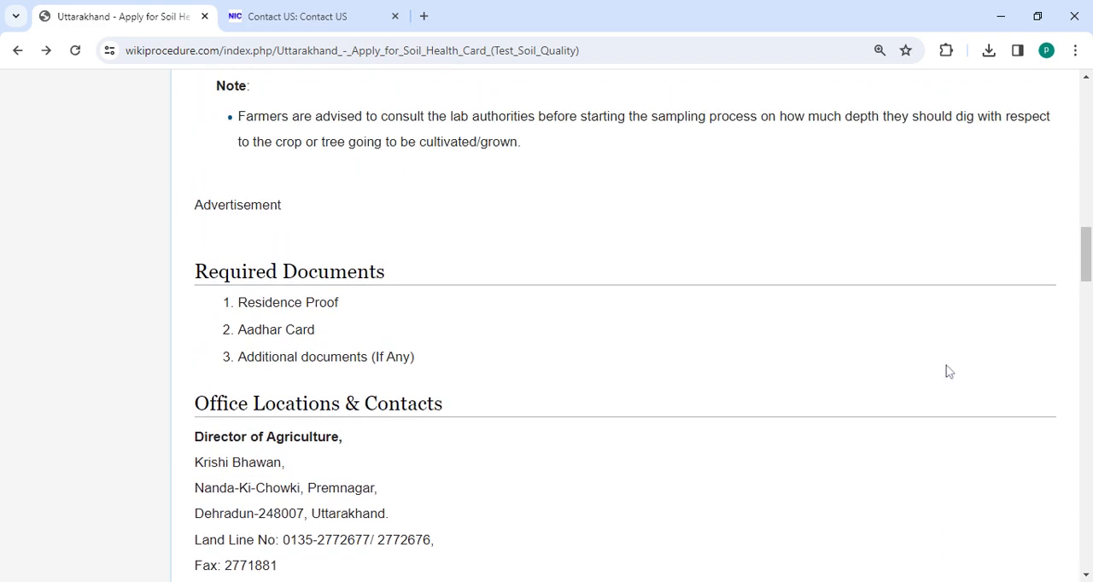
{"action": "scroll", "scroll_direction": "down", "scroll_amount": 3}
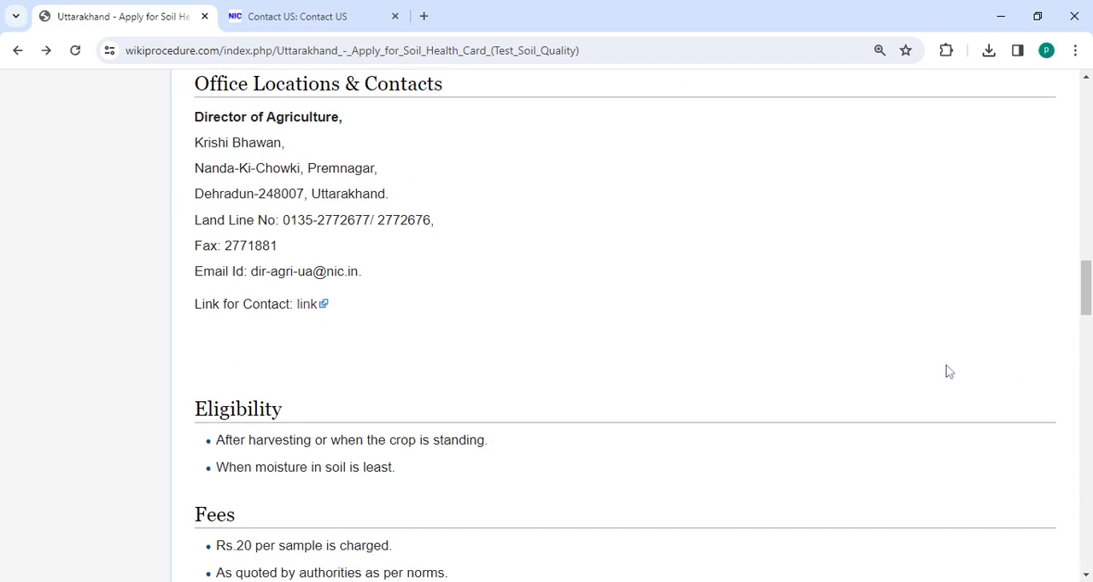
{"action": "mouse_move", "coordinate": [622, 228]}
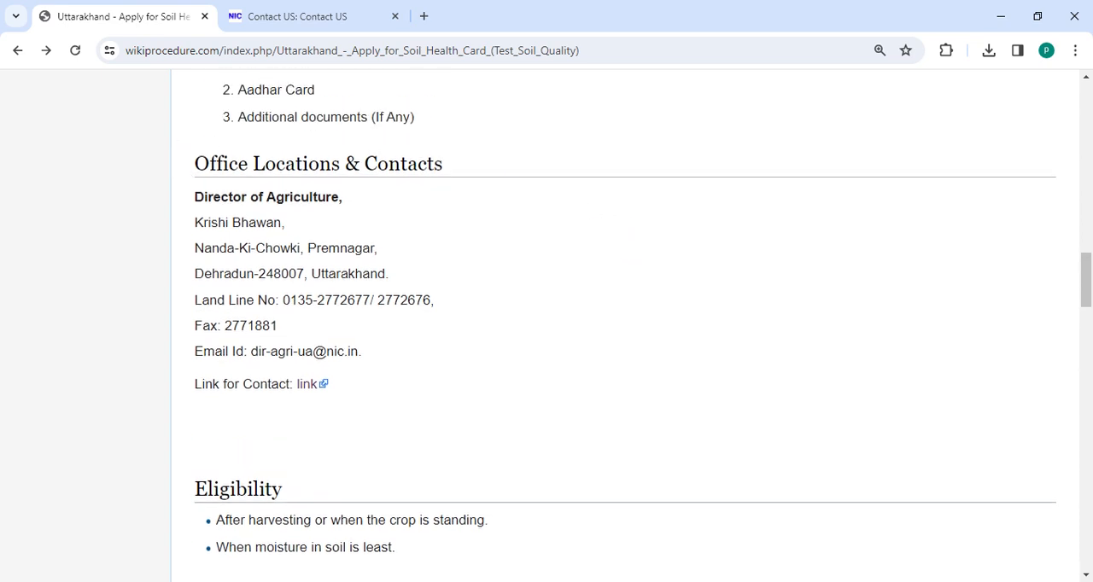
{"action": "mouse_move", "coordinate": [383, 220]}
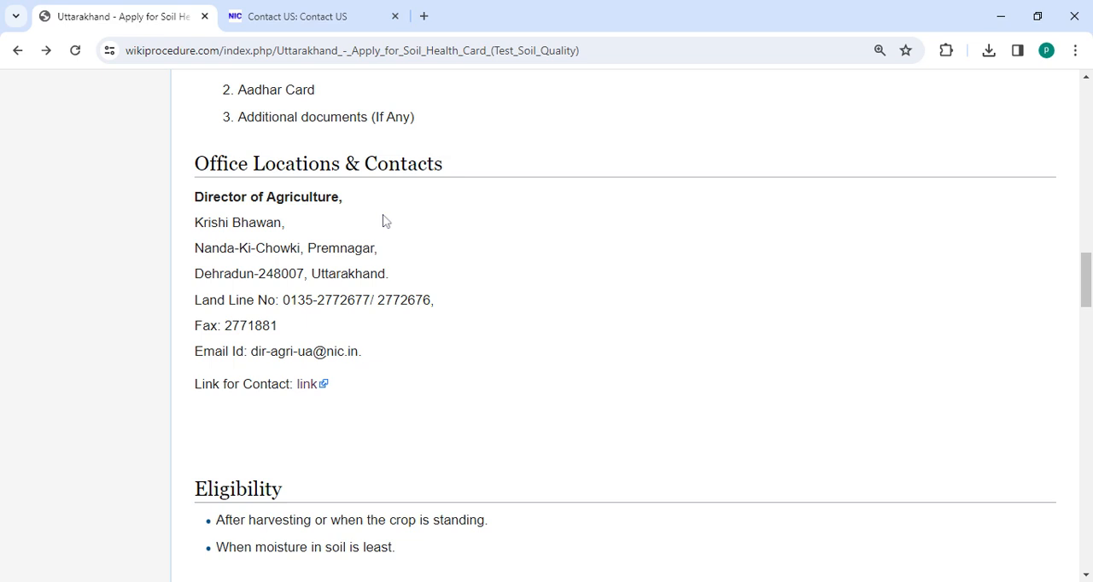
{"action": "mouse_move", "coordinate": [310, 388]}
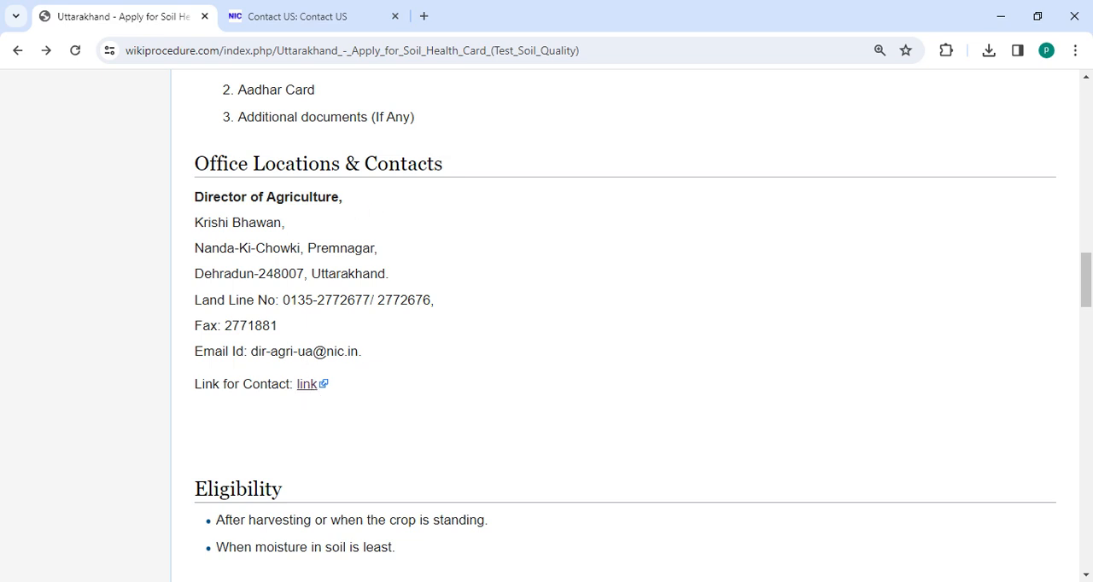
{"action": "mouse_move", "coordinate": [958, 456]}
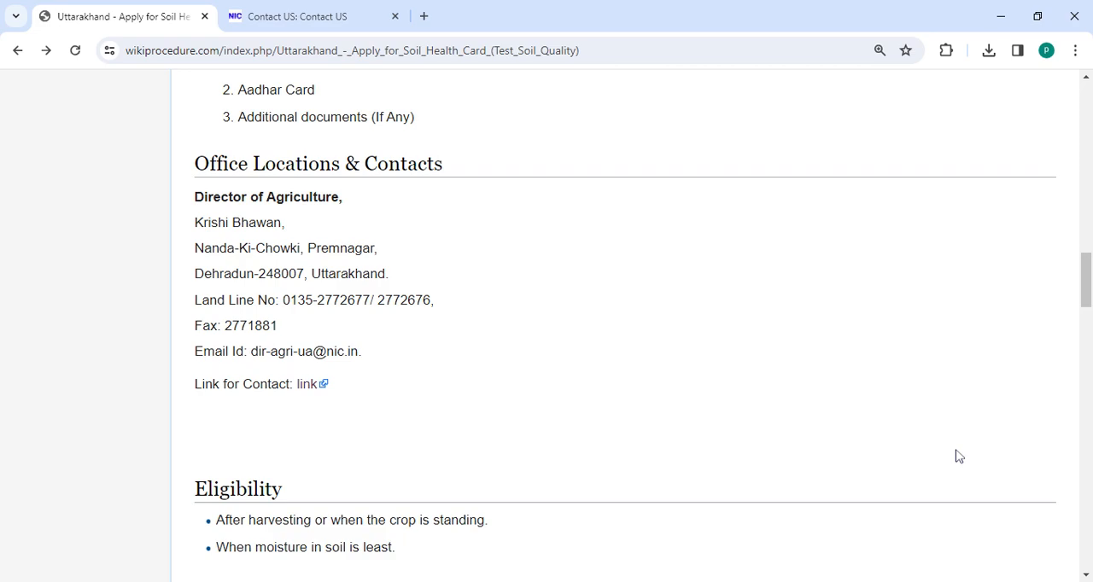
Scroll past Instructions, Required Information, External Links and Others to the footer
{"action": "scroll", "scroll_direction": "down", "scroll_amount": 3}
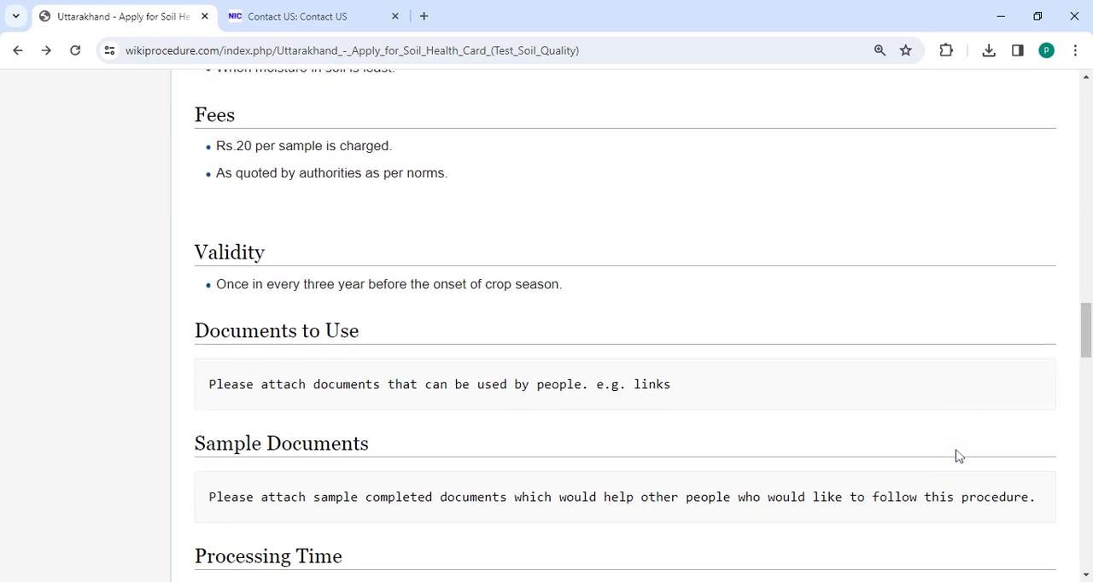
{"action": "scroll", "scroll_direction": "down", "scroll_amount": 3}
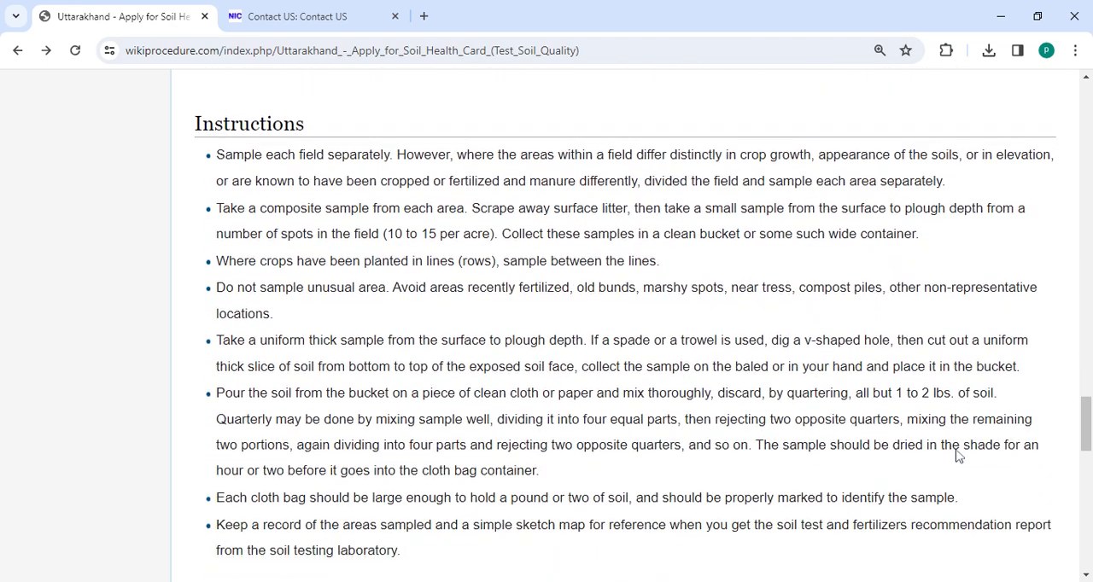
{"action": "scroll", "scroll_direction": "down", "scroll_amount": 3}
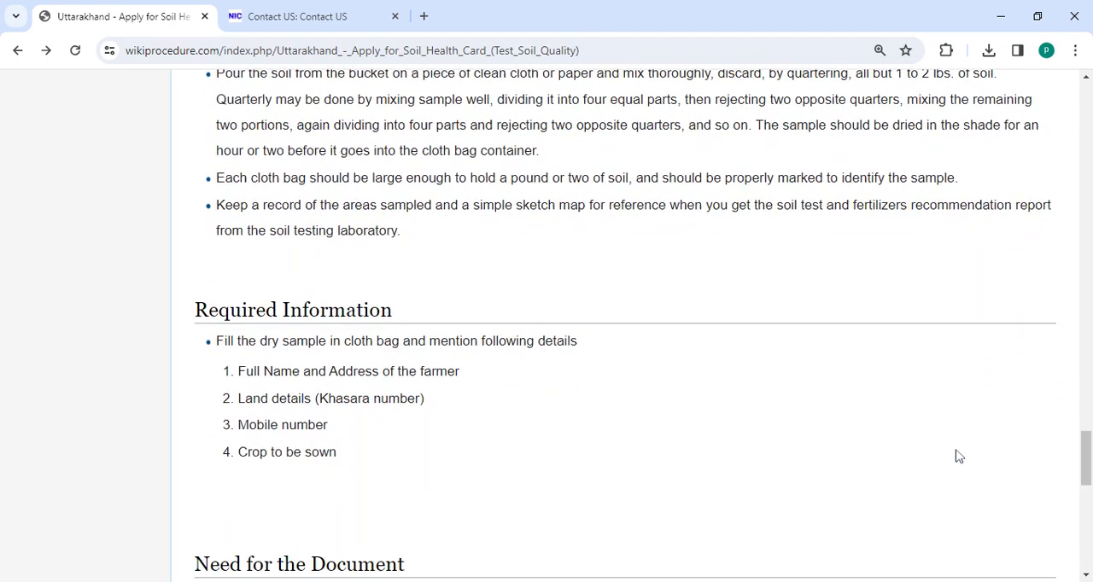
{"action": "scroll", "scroll_direction": "down", "scroll_amount": 3}
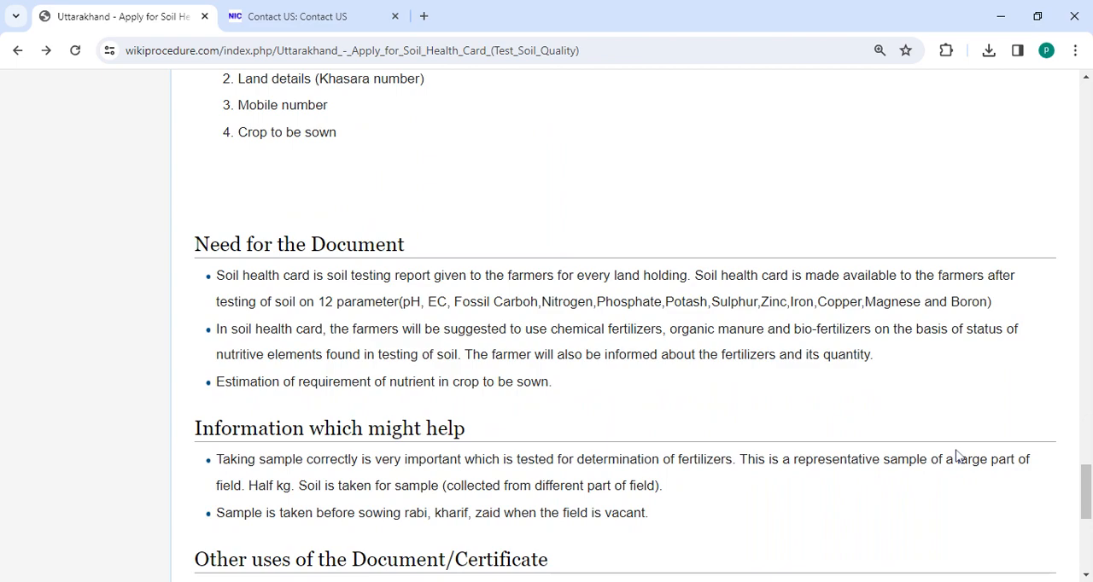
{"action": "scroll", "scroll_direction": "down", "scroll_amount": 3}
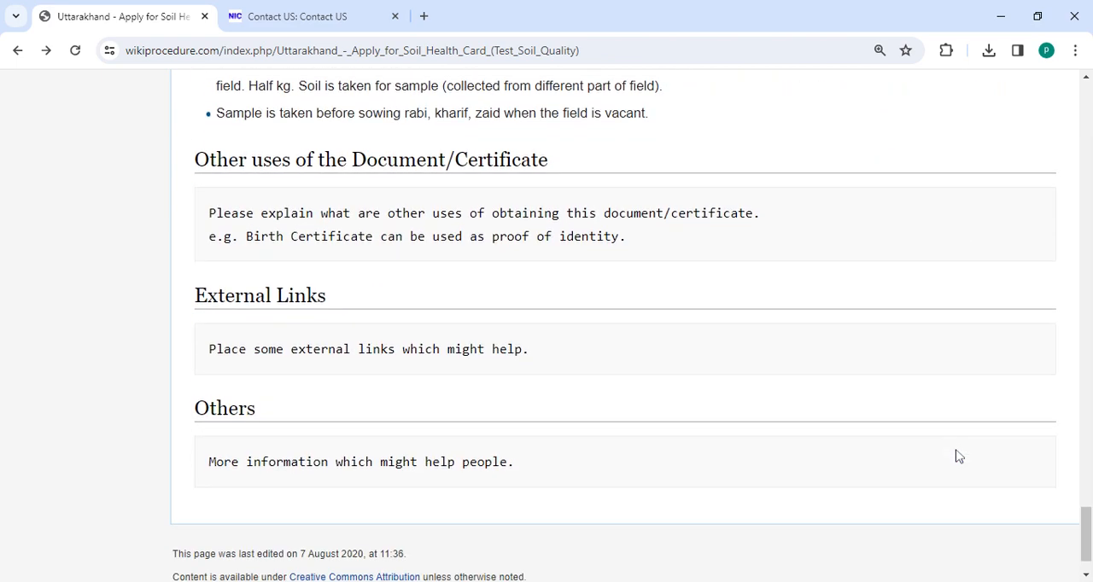
{"action": "scroll", "scroll_direction": "down", "scroll_amount": 3}
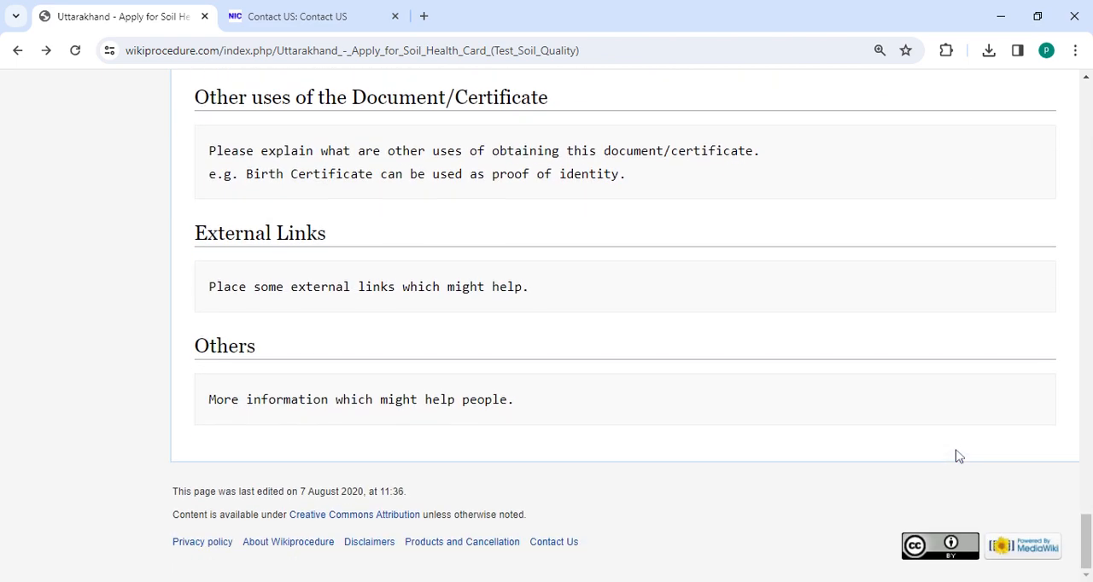